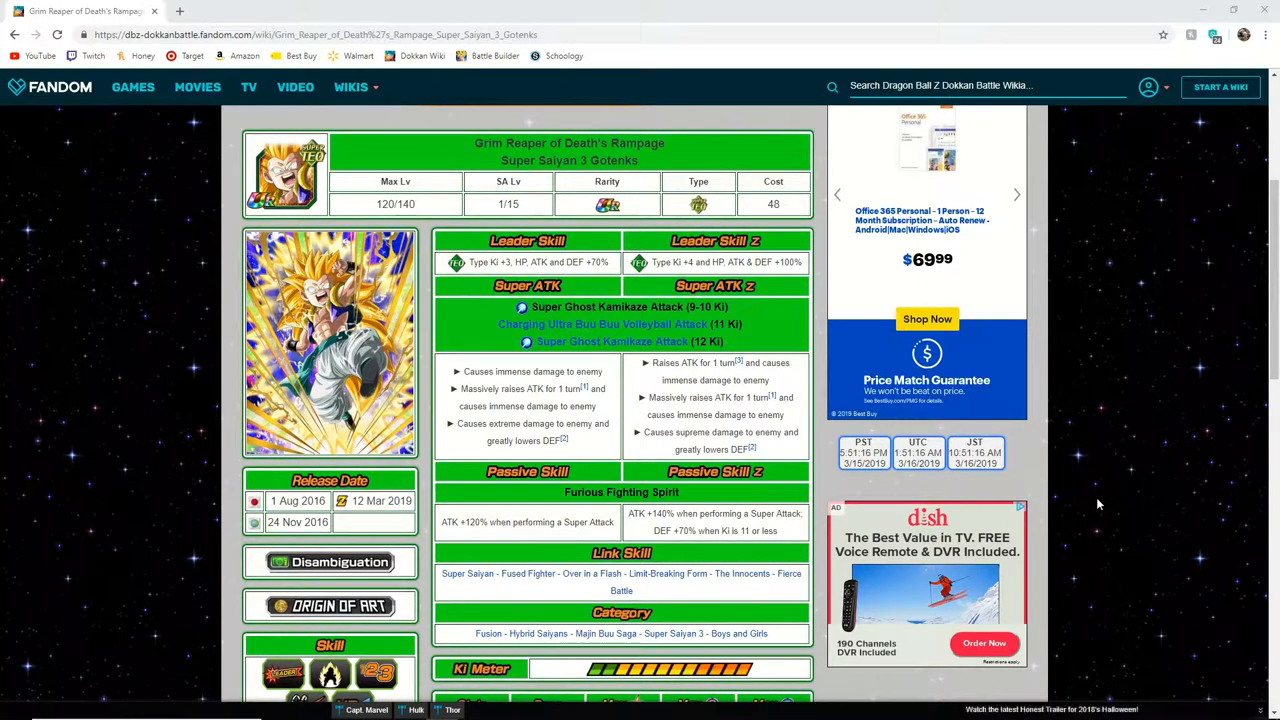
{"action": "mouse_move", "coordinate": [740, 318]}
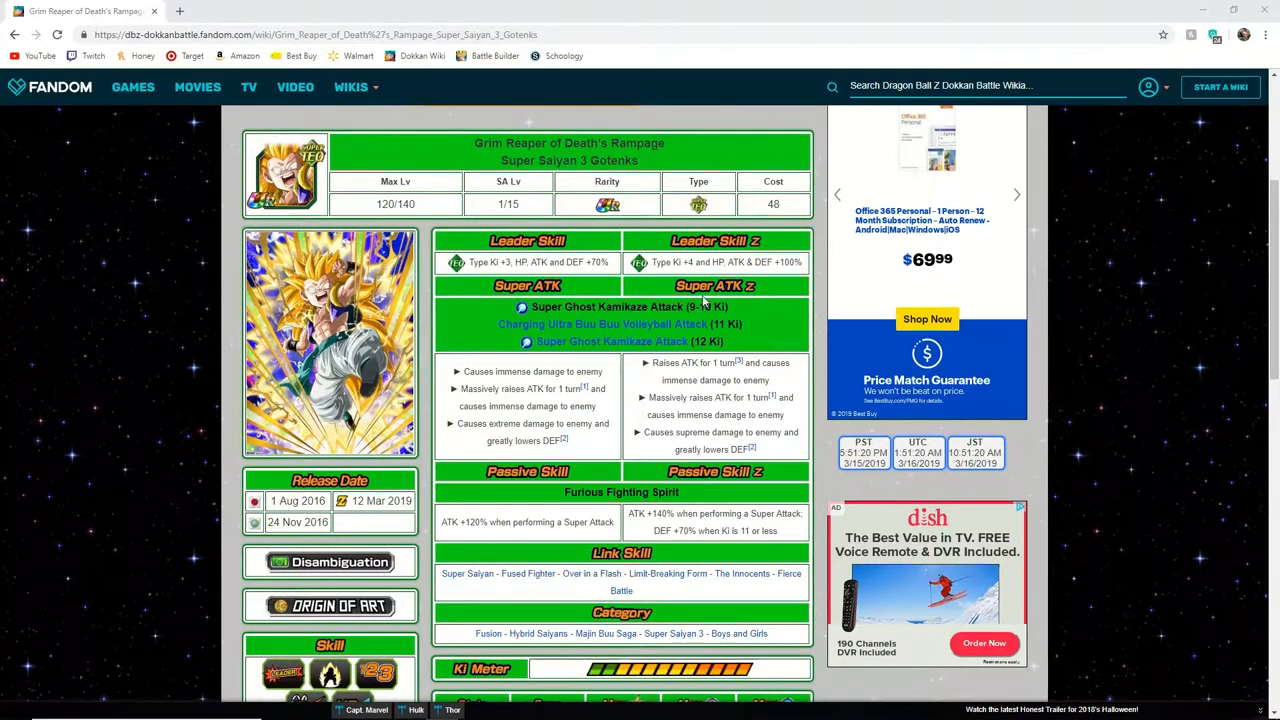
{"action": "mouse_move", "coordinate": [630, 262]}
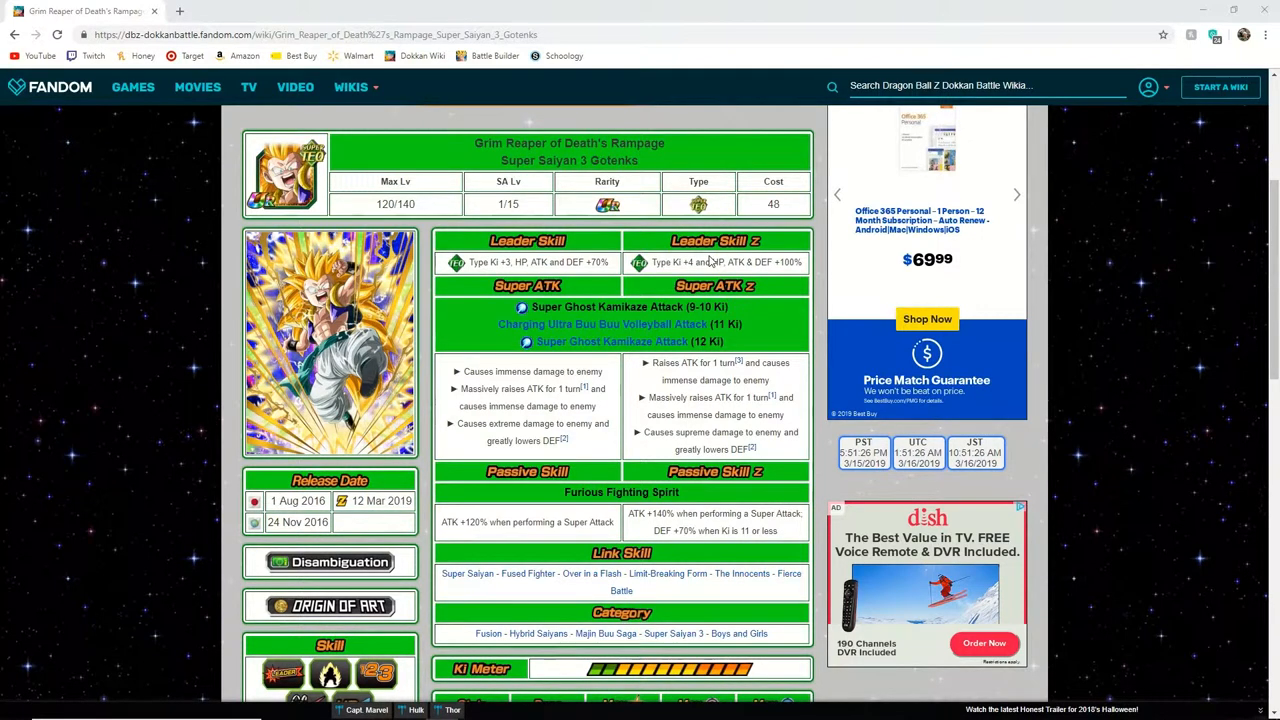
{"action": "mouse_move", "coordinate": [1166, 320]}
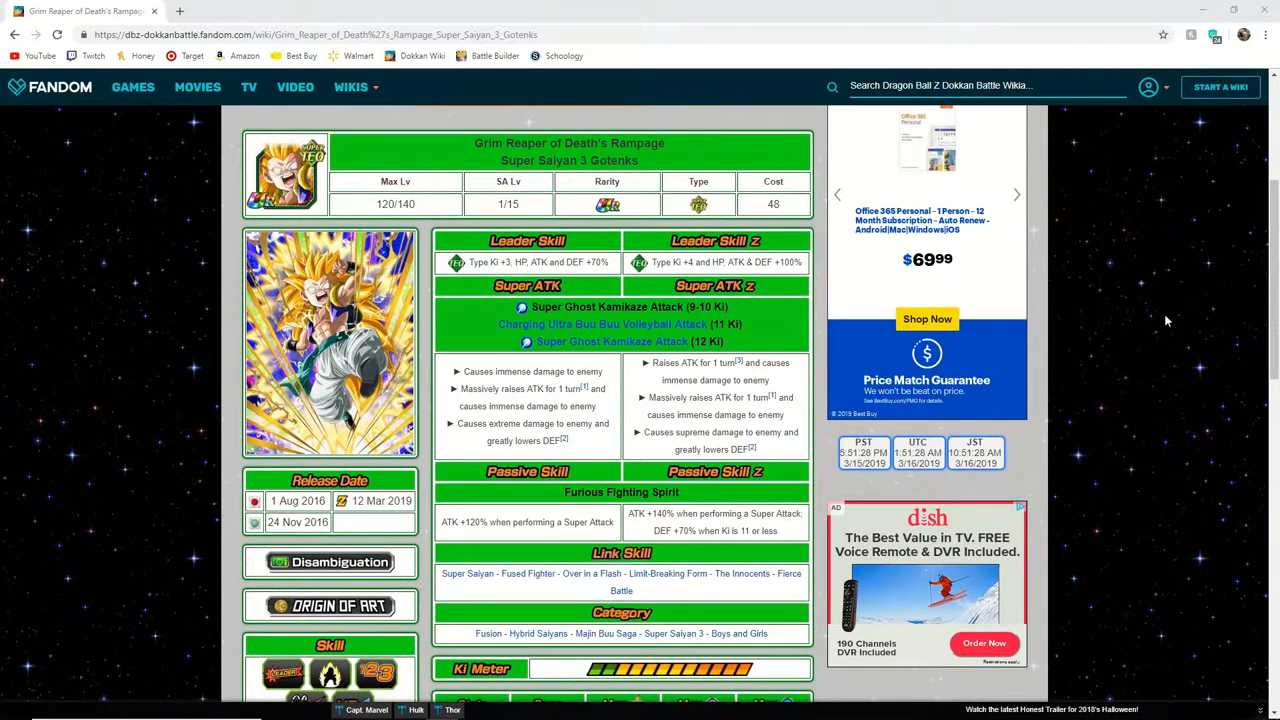
{"action": "mouse_move", "coordinate": [1136, 304]}
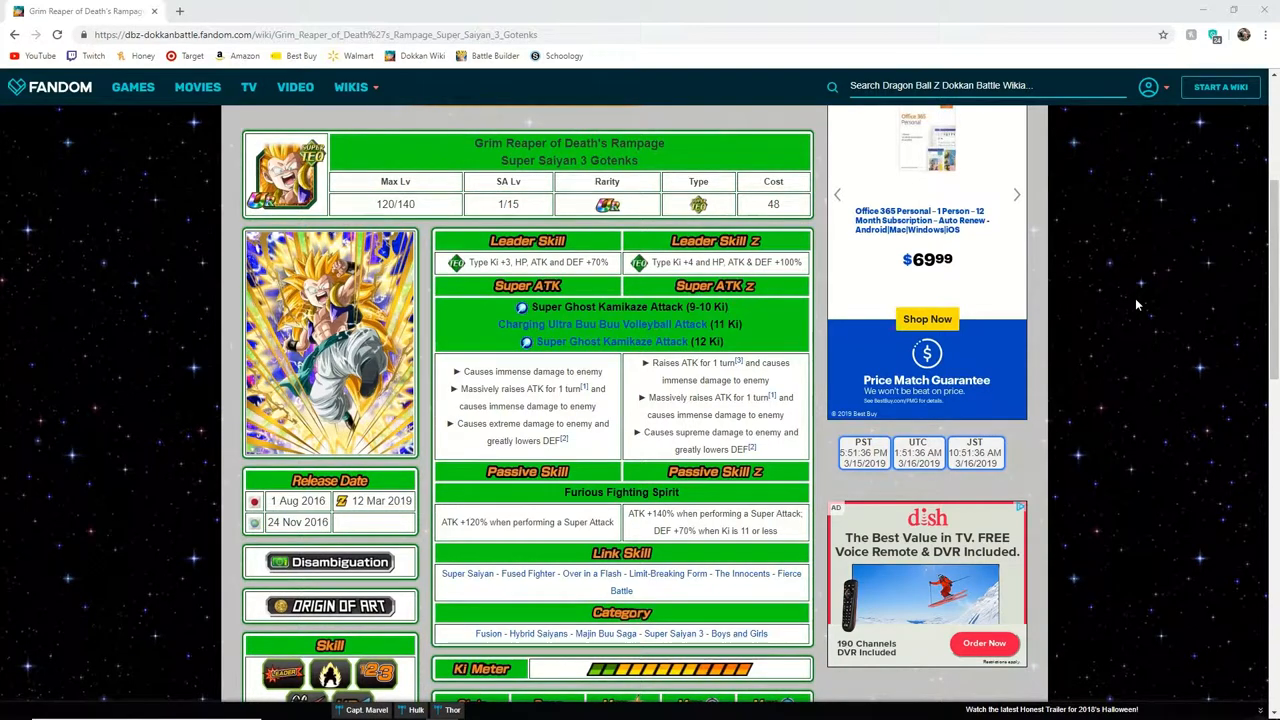
{"action": "mouse_move", "coordinate": [954, 368]}
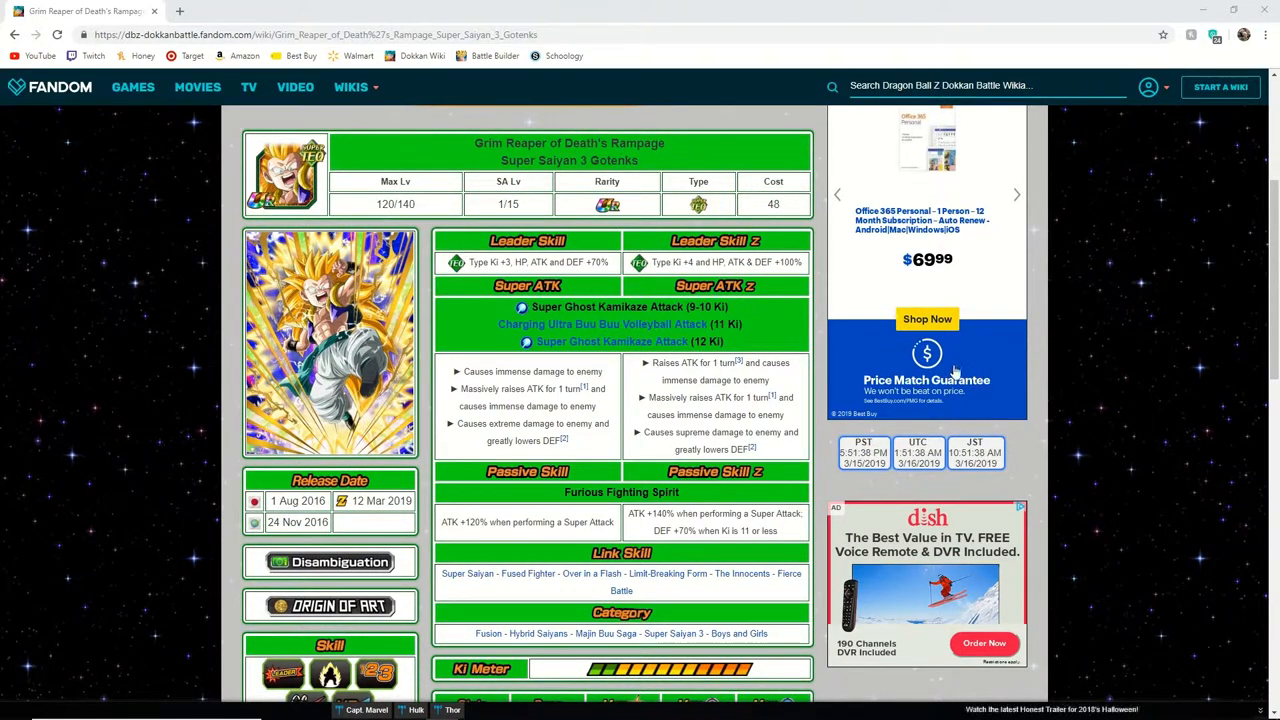
{"action": "mouse_move", "coordinate": [720, 492]}
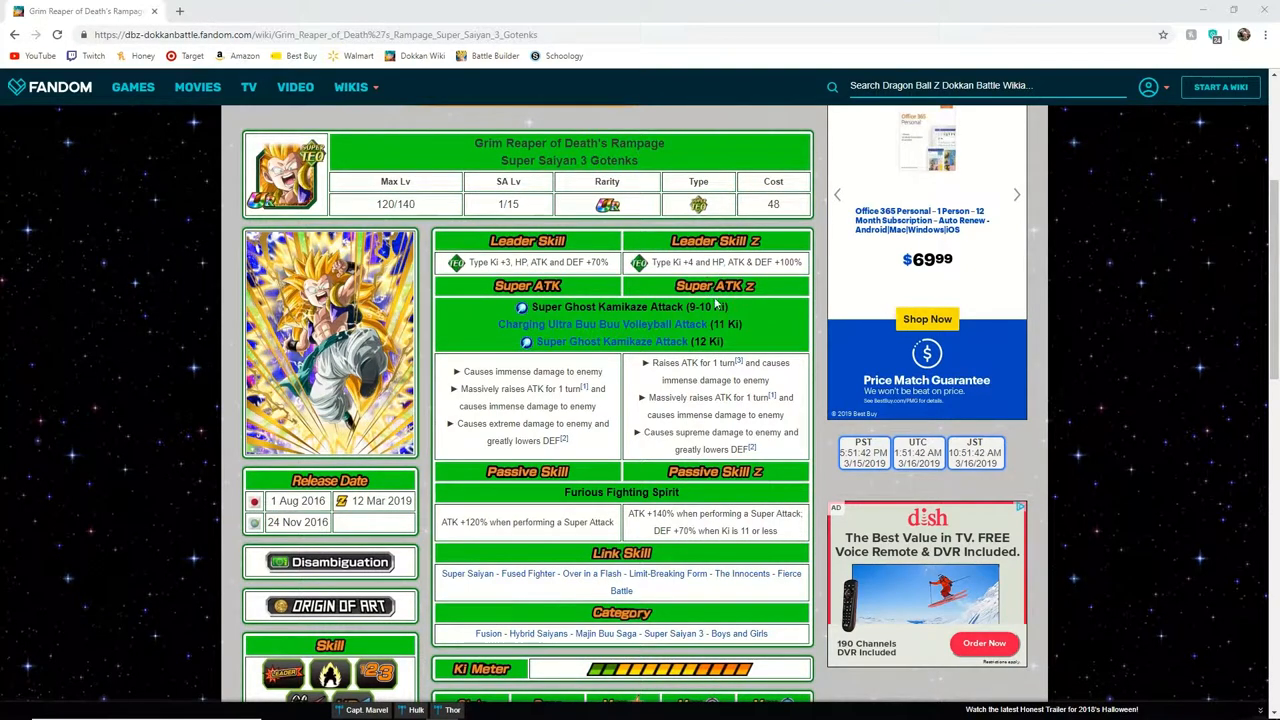
{"action": "mouse_move", "coordinate": [700, 448]}
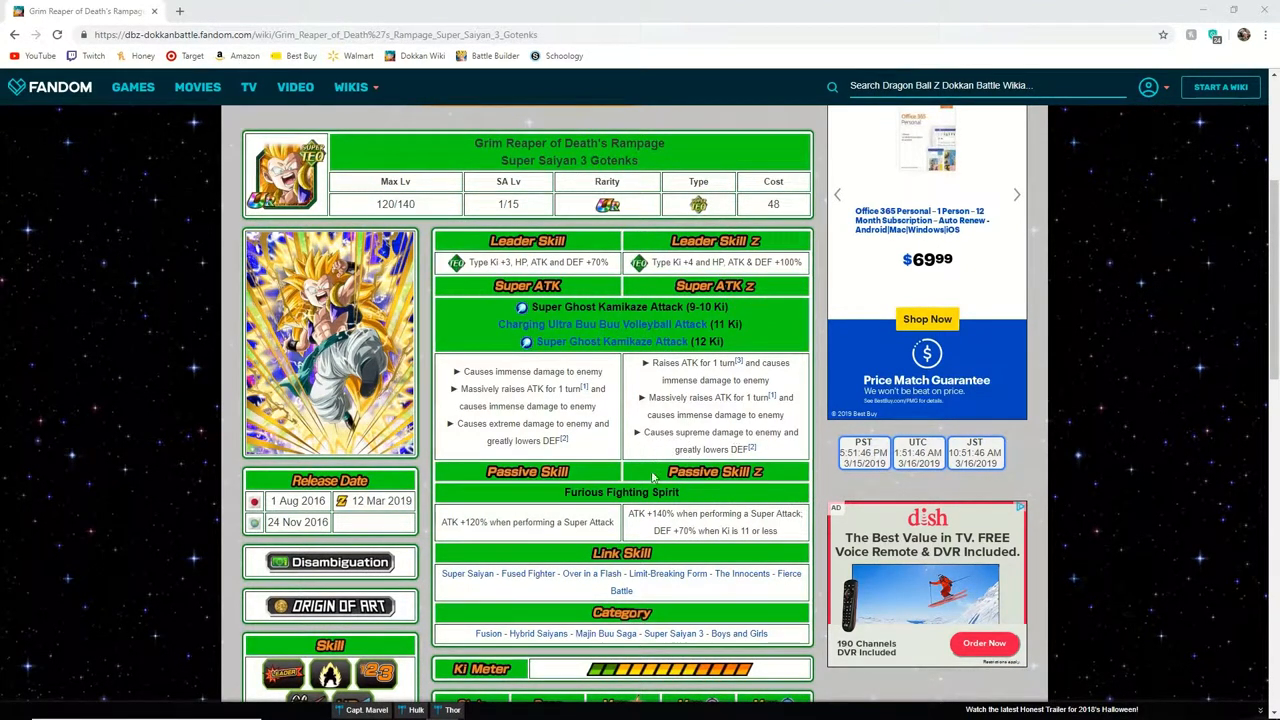
{"action": "mouse_move", "coordinate": [748, 510]}
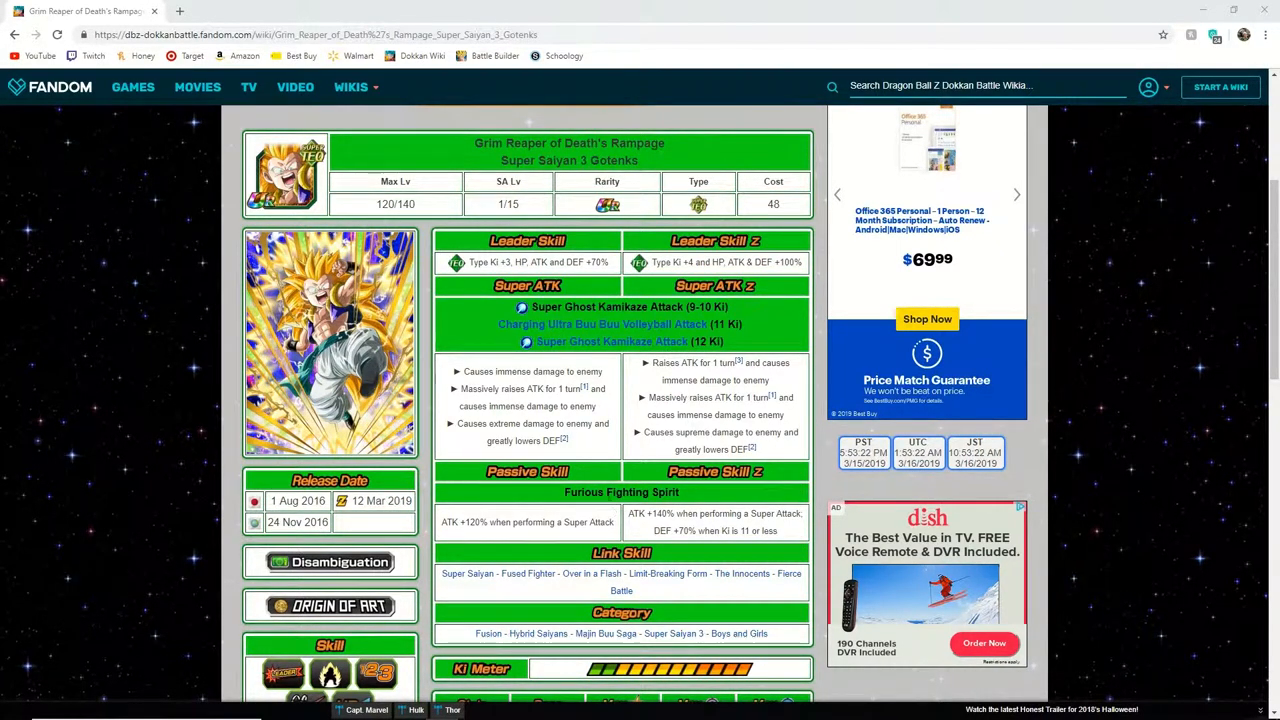
{"action": "scroll", "scroll_direction": "down", "scroll_amount": 3}
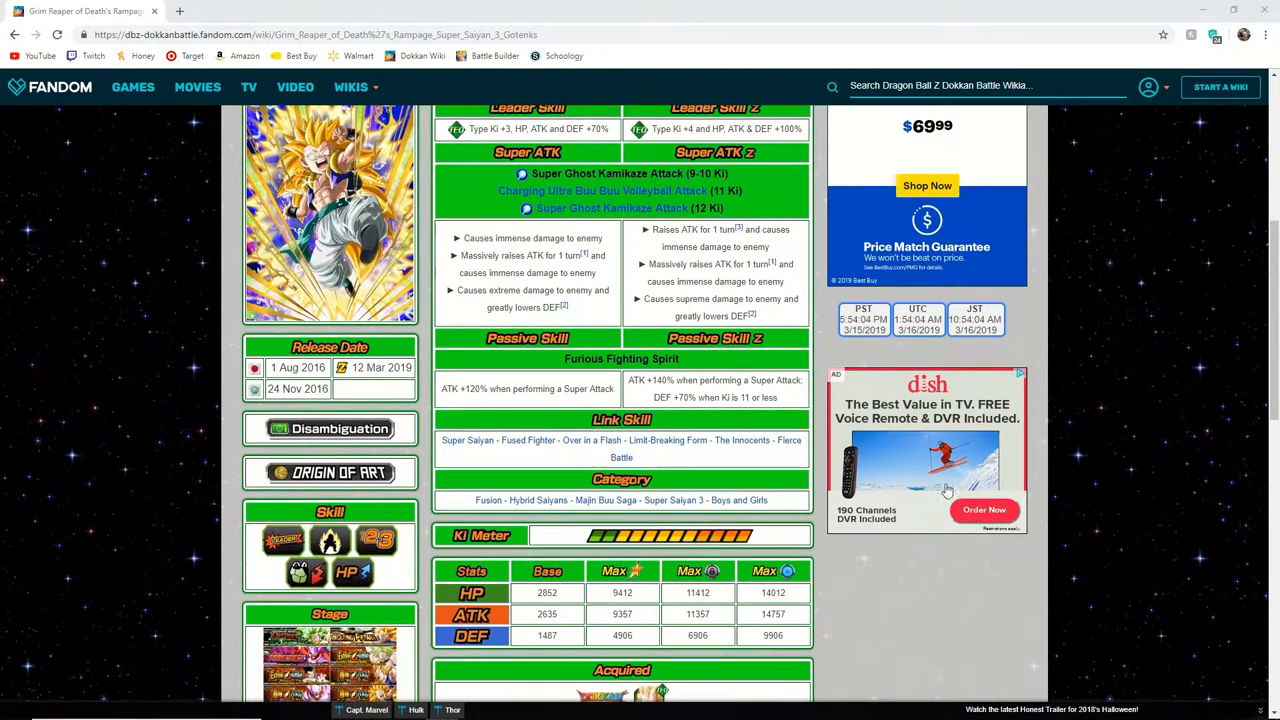
{"action": "scroll", "scroll_direction": "down", "scroll_amount": 3}
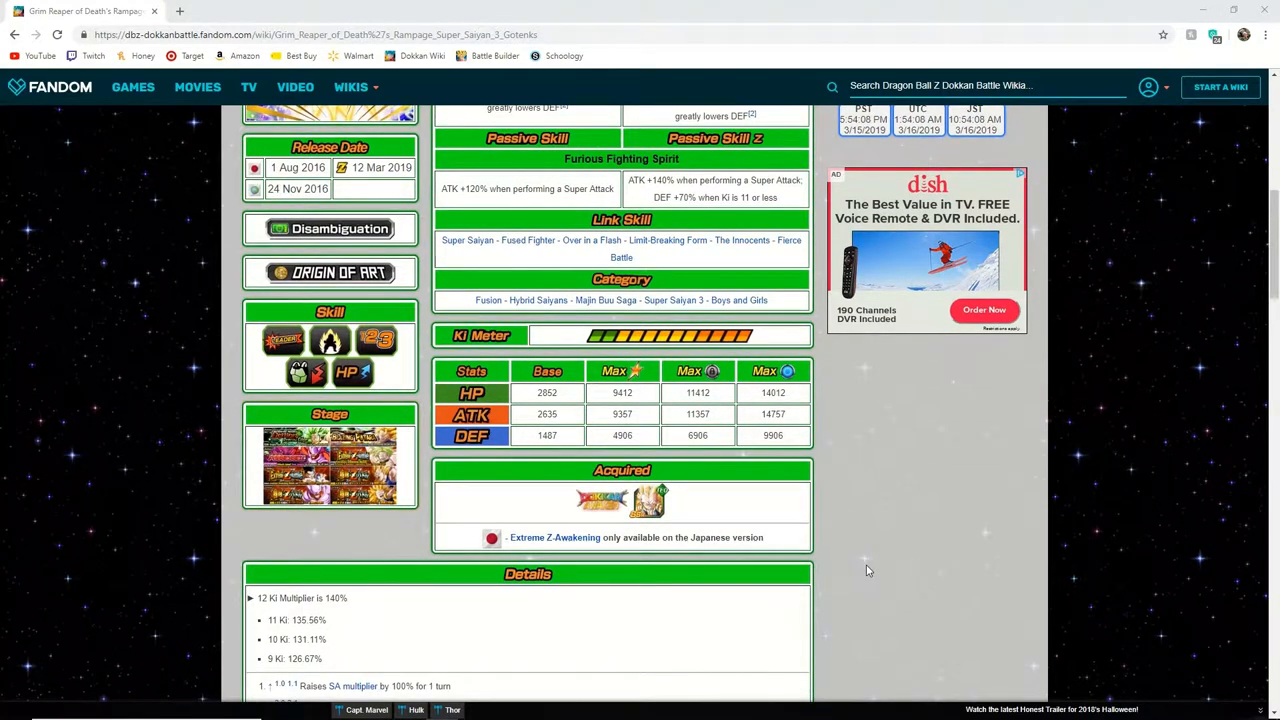
{"action": "scroll", "scroll_direction": "down", "scroll_amount": 3}
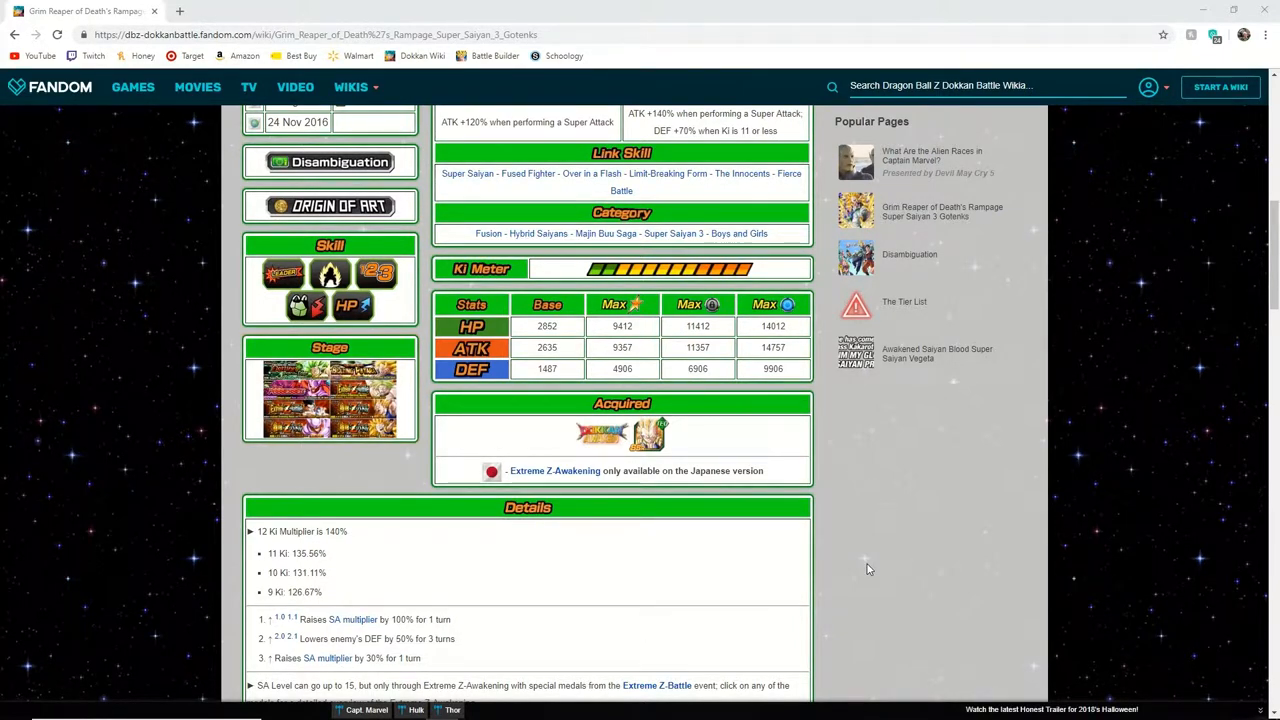
{"action": "scroll", "scroll_direction": "down", "scroll_amount": 3}
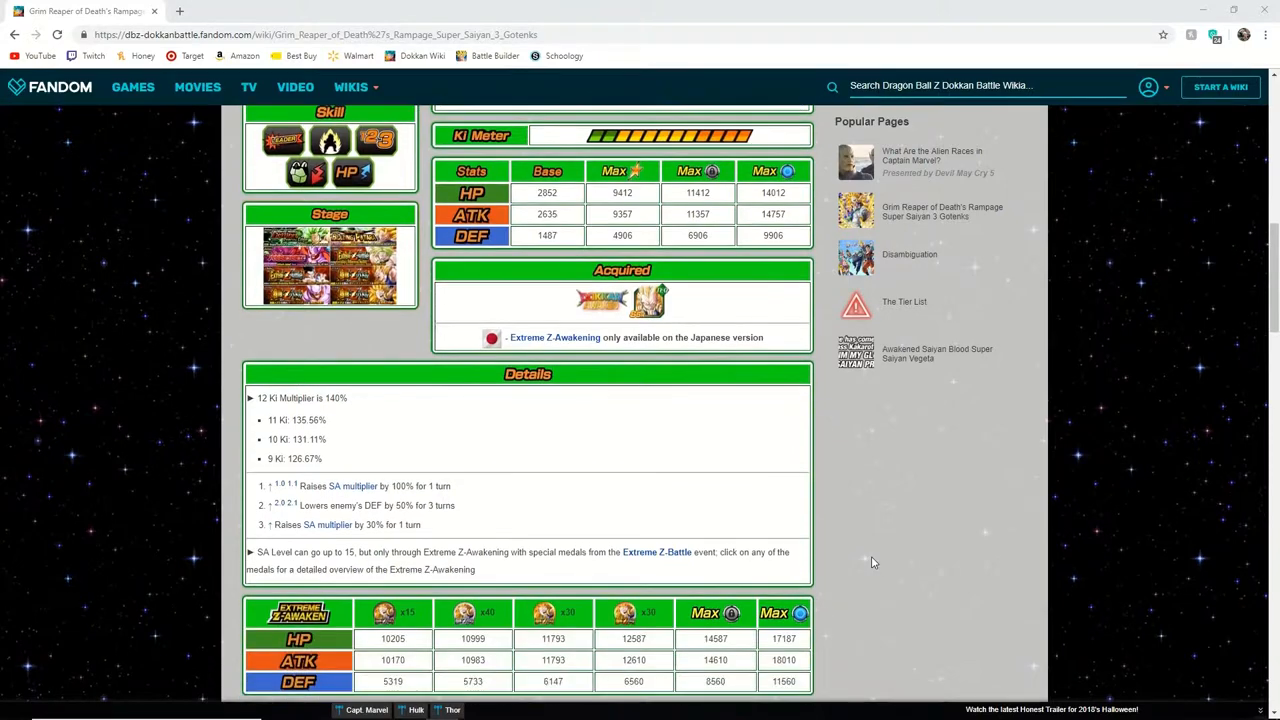
{"action": "scroll", "scroll_direction": "down", "scroll_amount": 3}
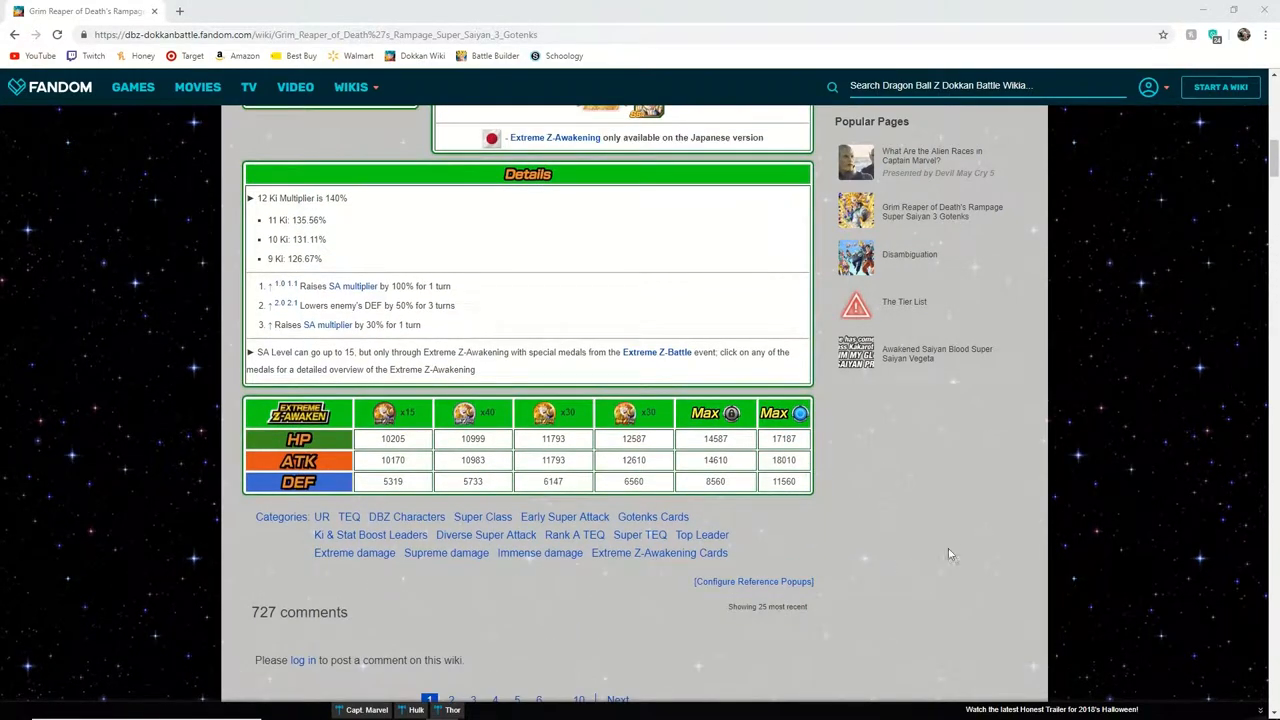
{"action": "mouse_move", "coordinate": [968, 552]}
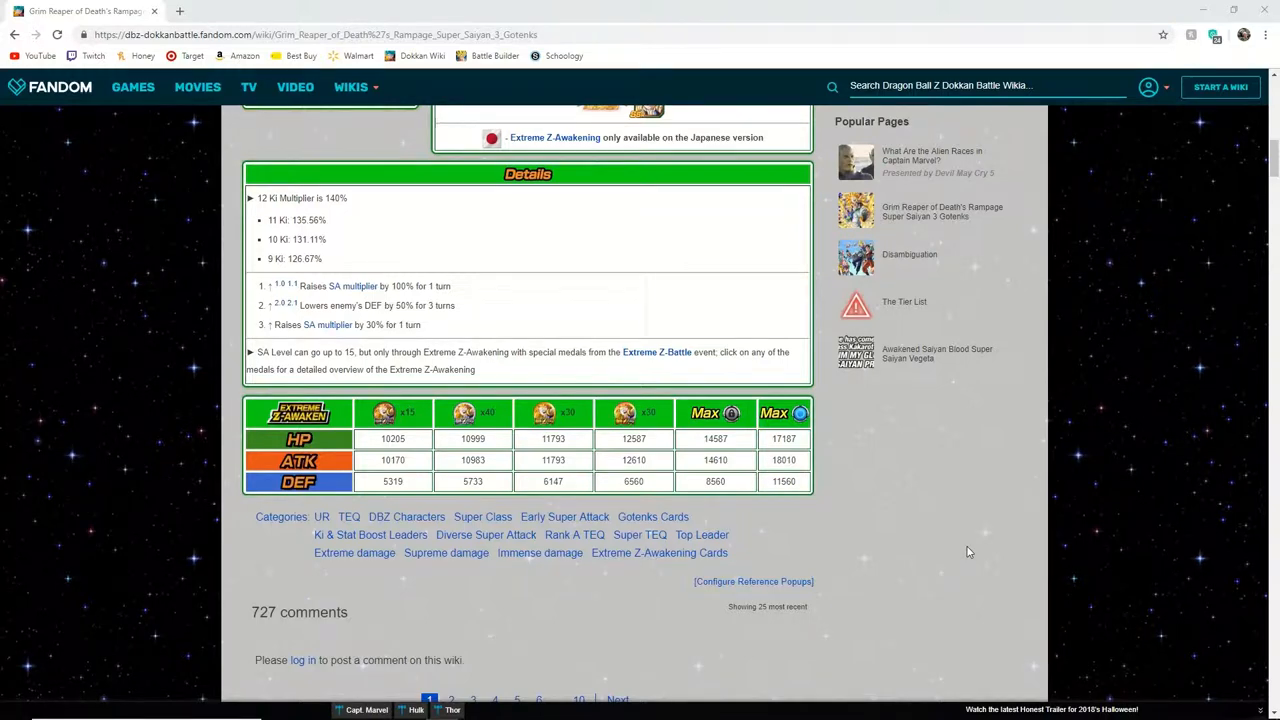